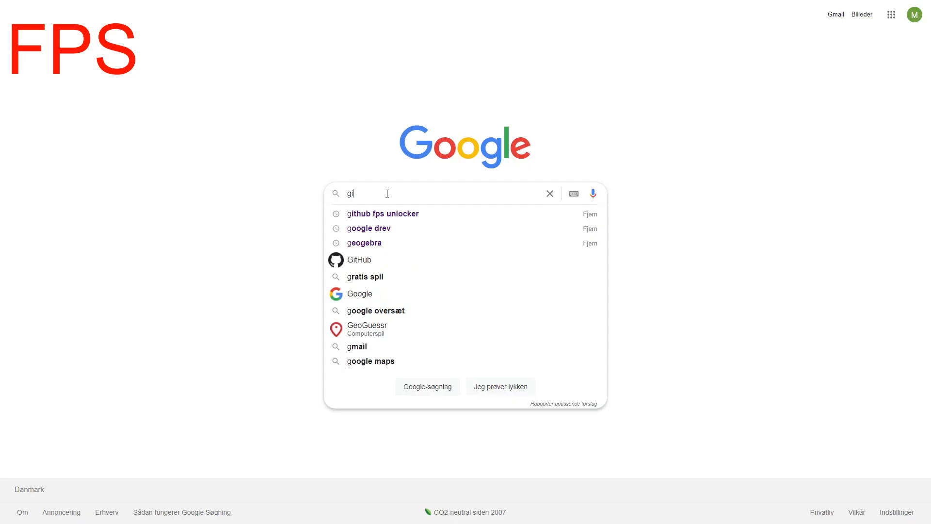
- Search Google for 'github fps unlocker'
{"action": "left_click", "coordinate": [383, 213]}
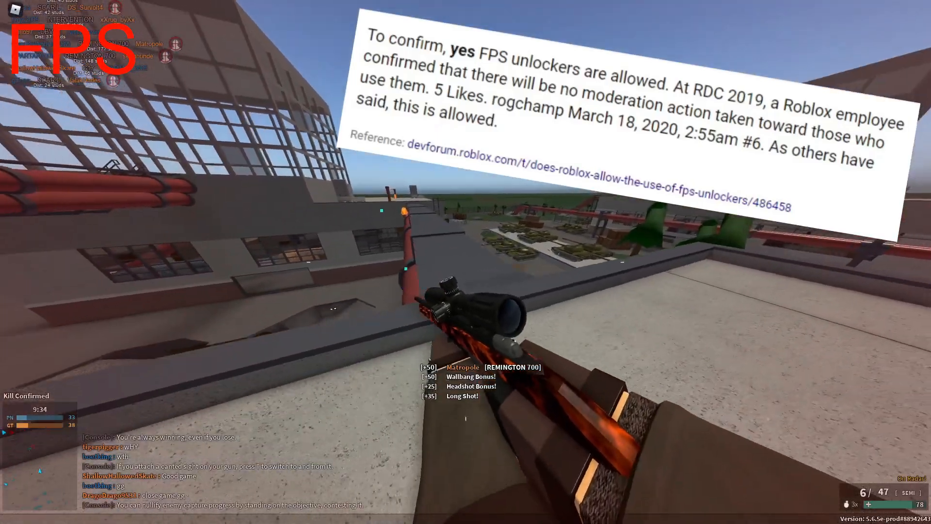
- Lower Roblox Graphics Quality to a low bar in the in-game Settings menu
{"action": "key", "text": "Escape"}
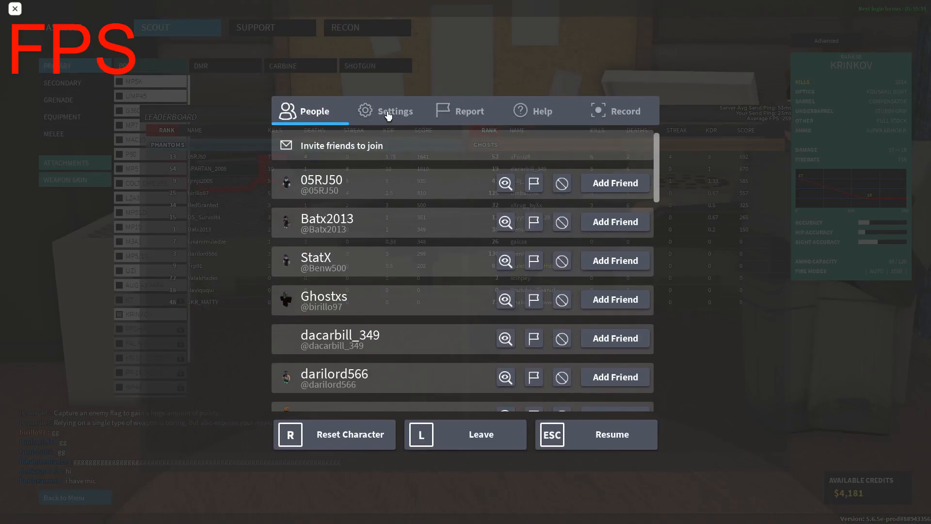
{"action": "left_click", "coordinate": [386, 110]}
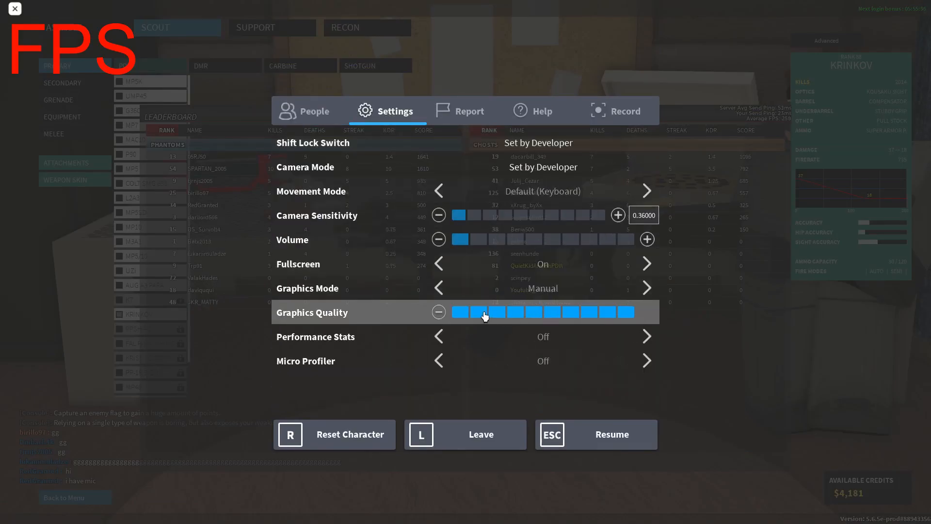
{"action": "left_click", "coordinate": [438, 312]}
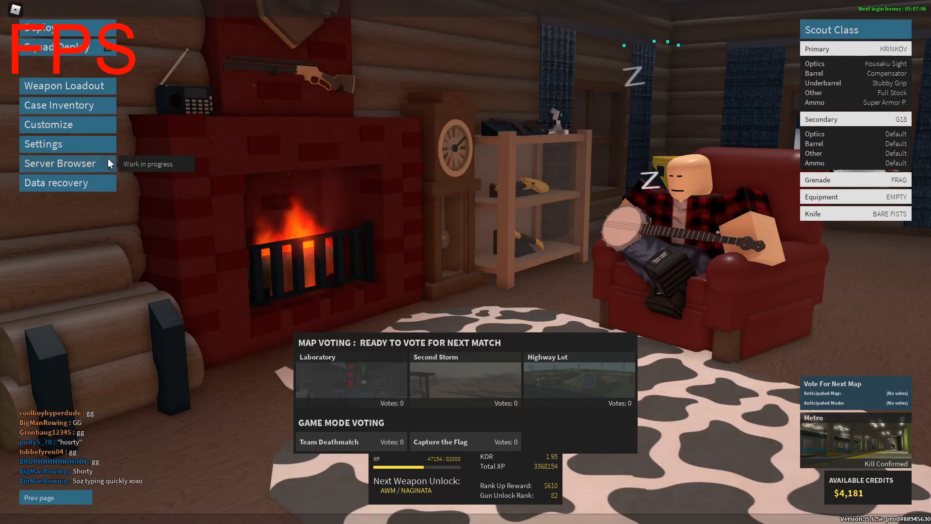
- Disable Enable Shaders and Enable Sparks in Phantom Forces' Display settings
{"action": "left_click", "coordinate": [44, 143]}
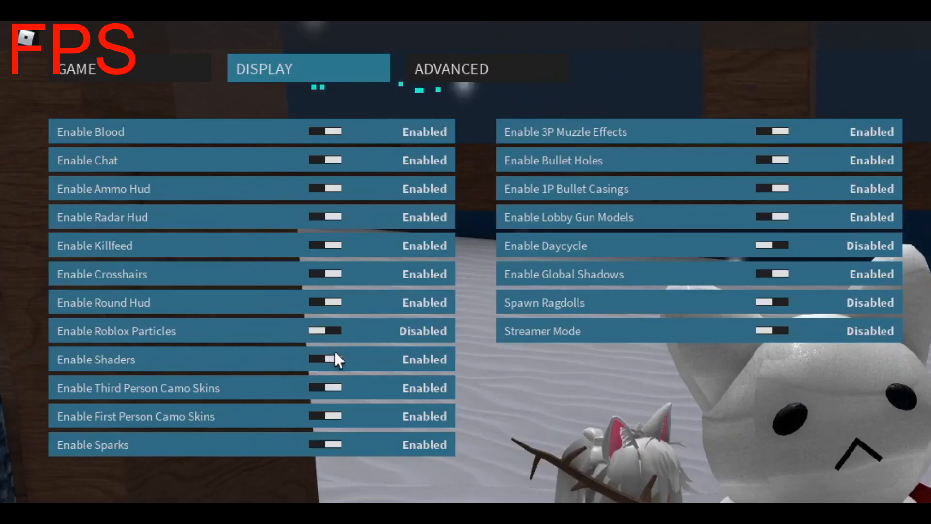
{"action": "left_click", "coordinate": [325, 359]}
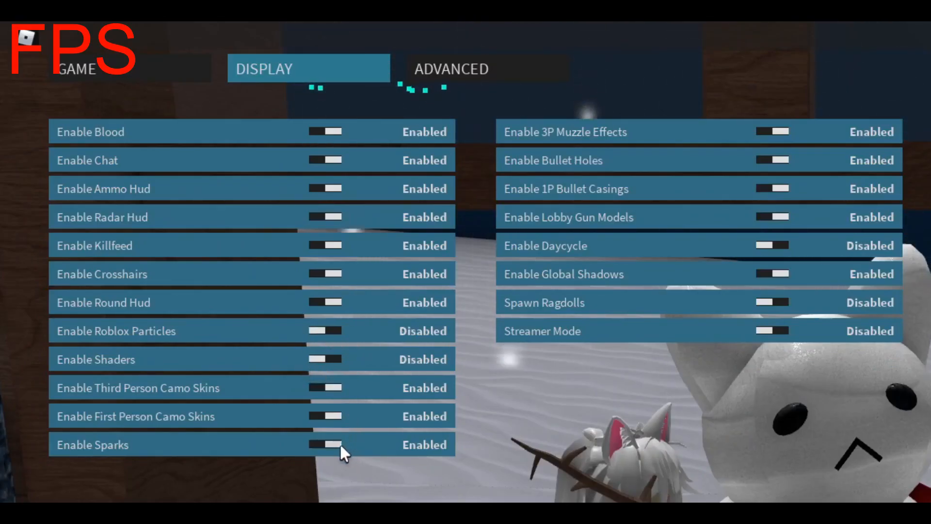
{"action": "left_click", "coordinate": [324, 444]}
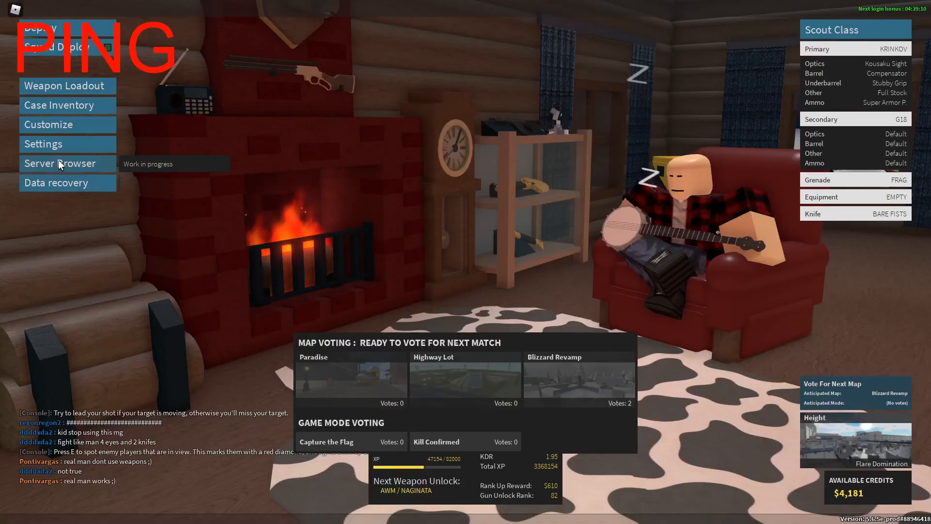
- Open the Server Browser from the Phantom Forces lobby menu
{"action": "left_click", "coordinate": [60, 163]}
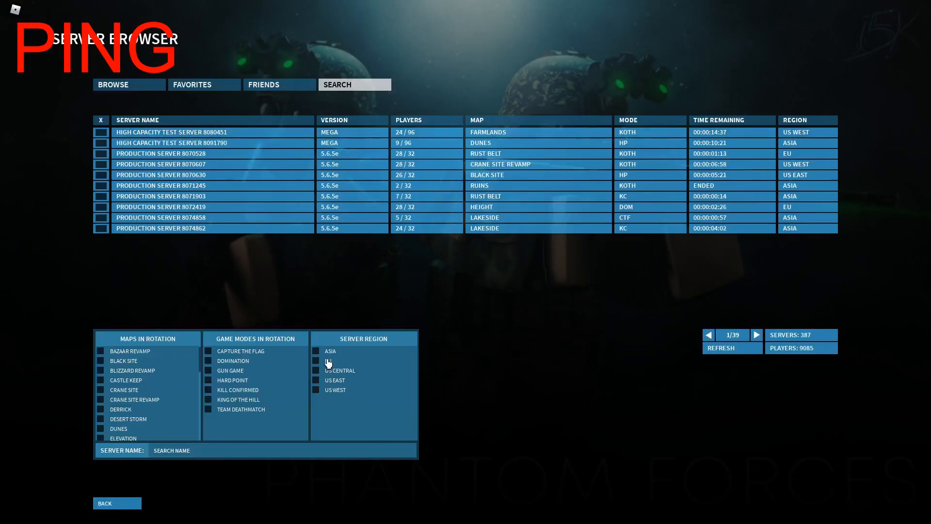